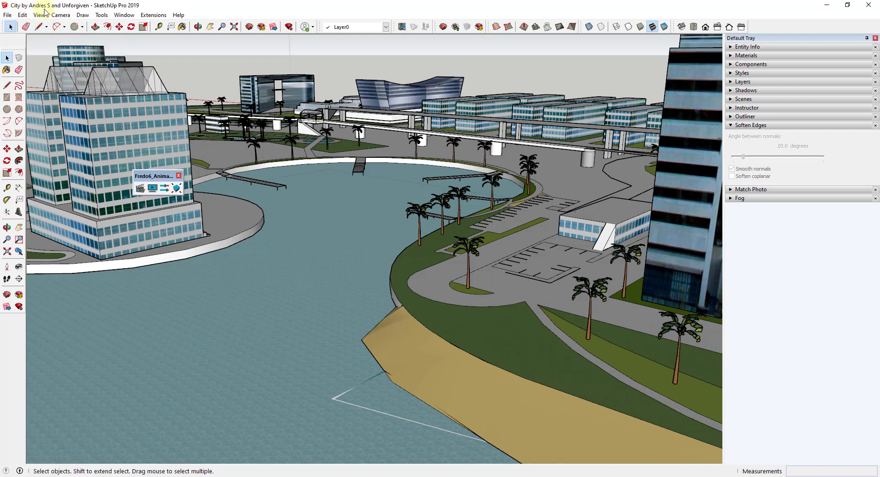
mouse_move(70, 9)
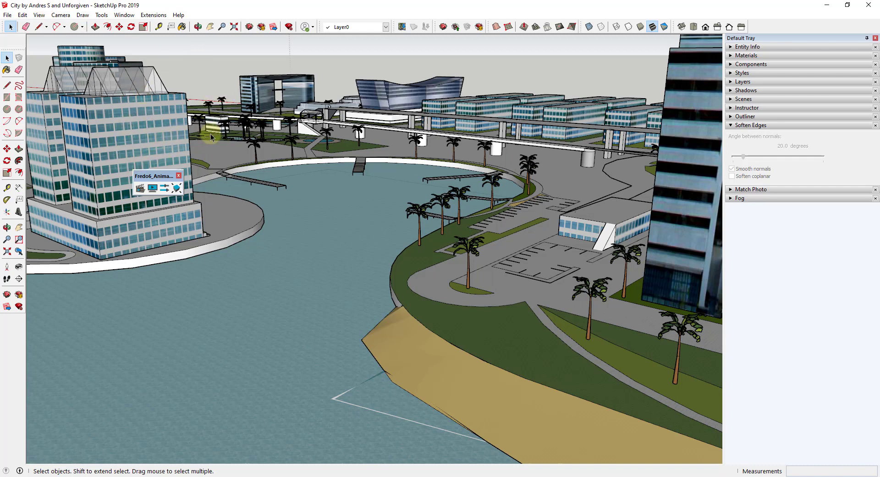
mouse_move(174, 156)
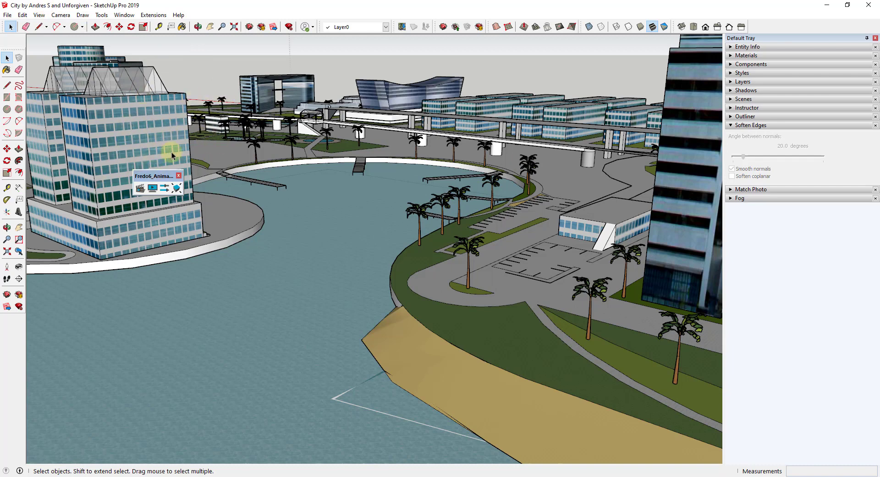
mouse_move(311, 254)
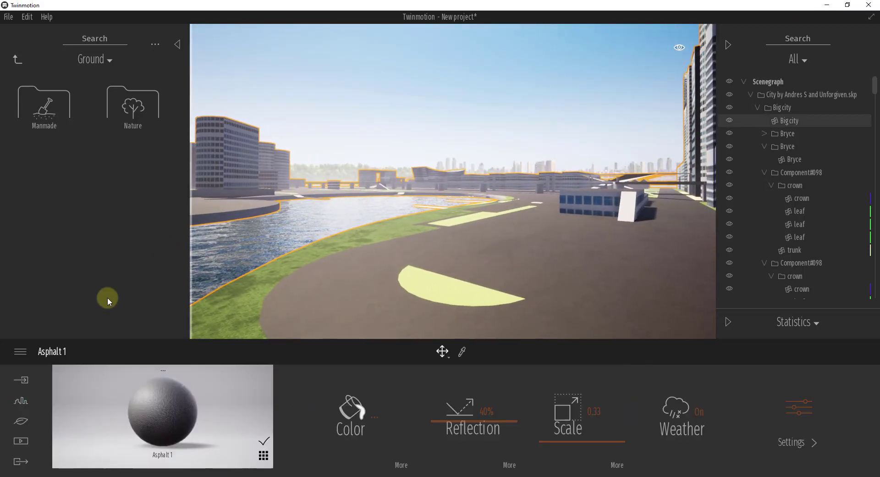
Bring up the Urban path types to begin adding a vehicle path on the road
left_click(21, 401)
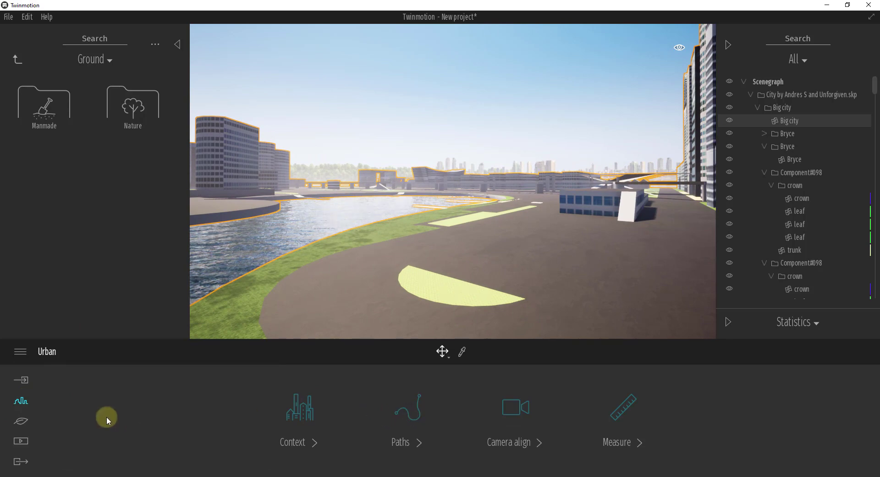
left_click(401, 416)
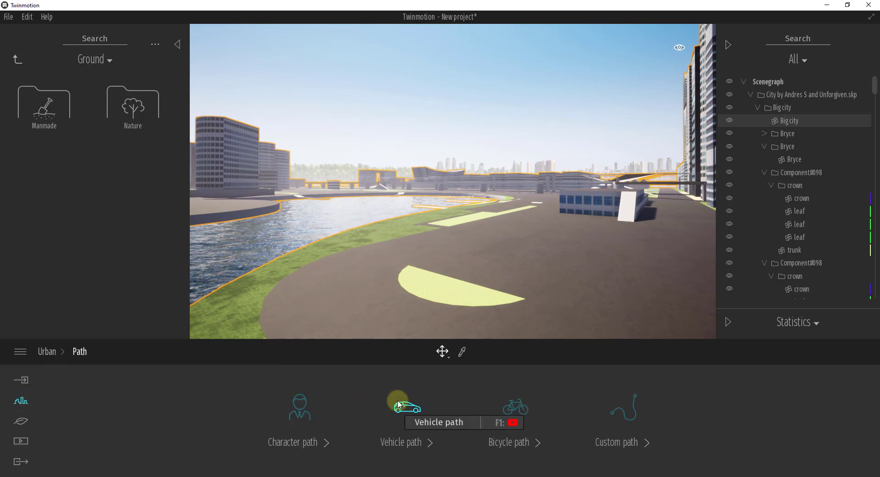
mouse_move(513, 406)
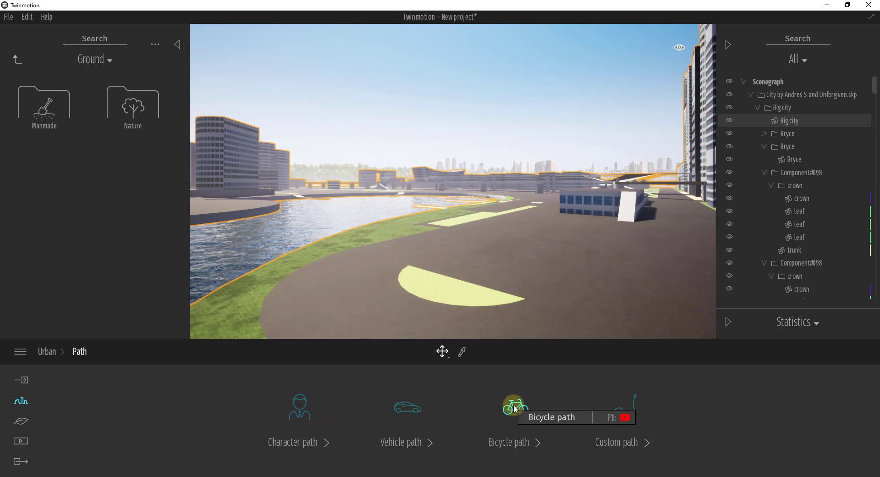
mouse_move(391, 393)
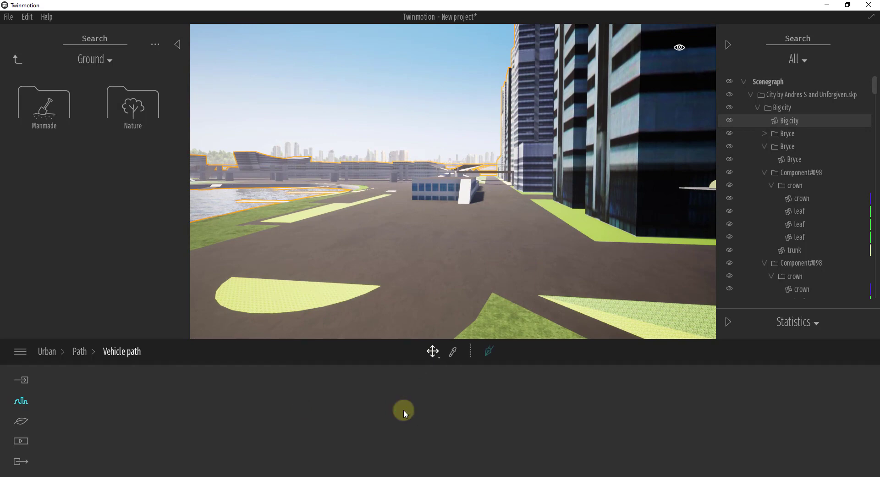
mouse_move(488, 351)
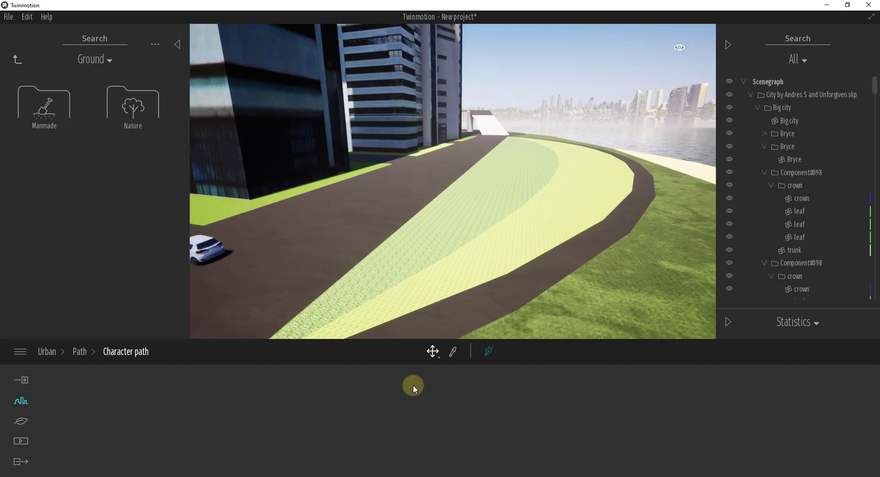
Lay a character path along the waterfront lawn with walking people, then finish it
left_click(487, 351)
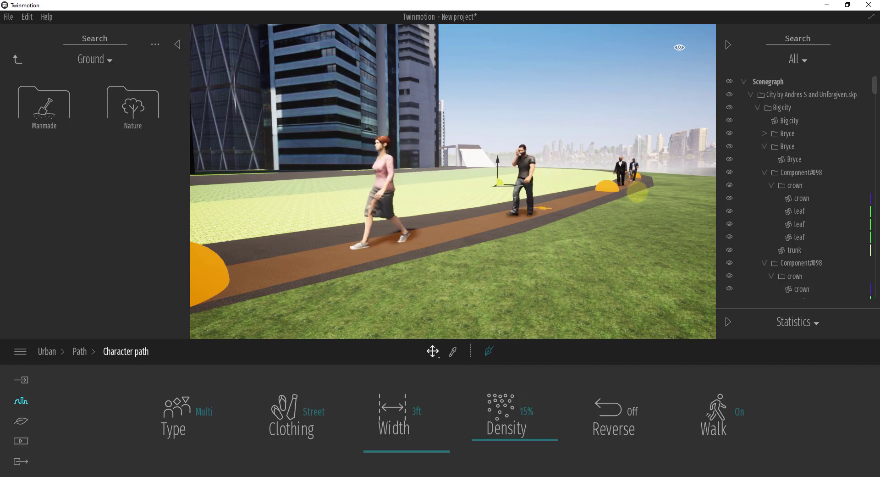
left_click(79, 351)
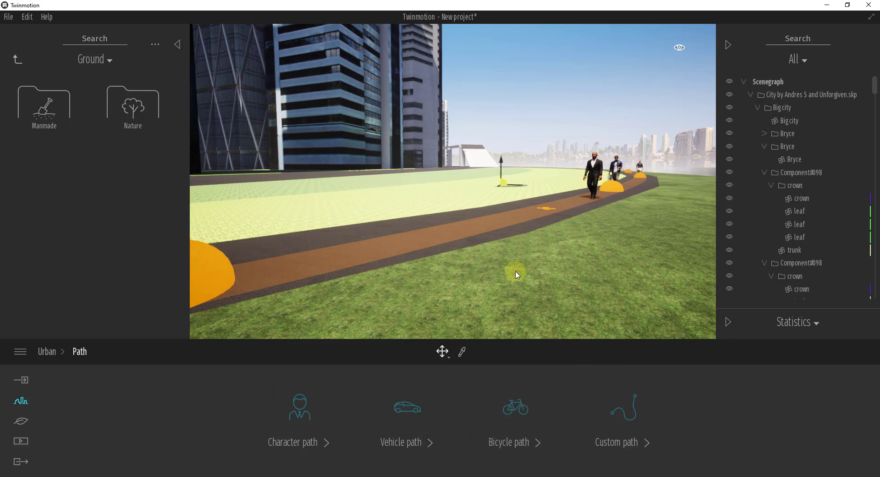
mouse_move(534, 193)
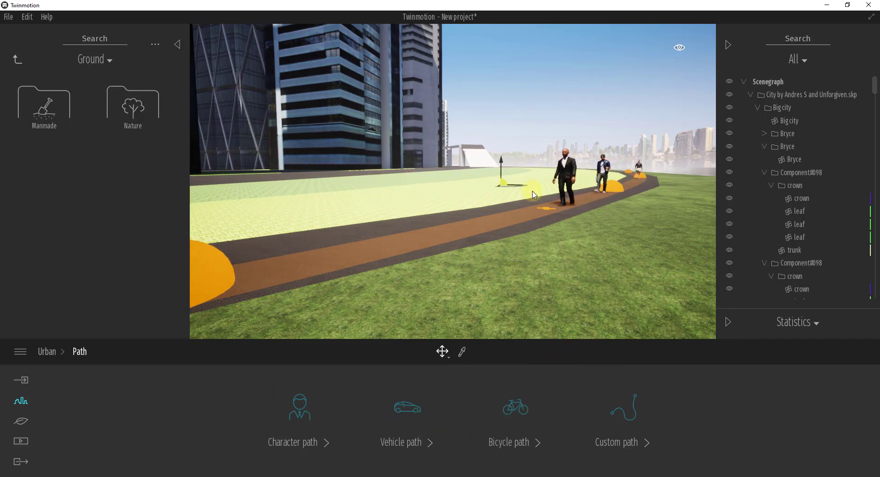
mouse_move(611, 228)
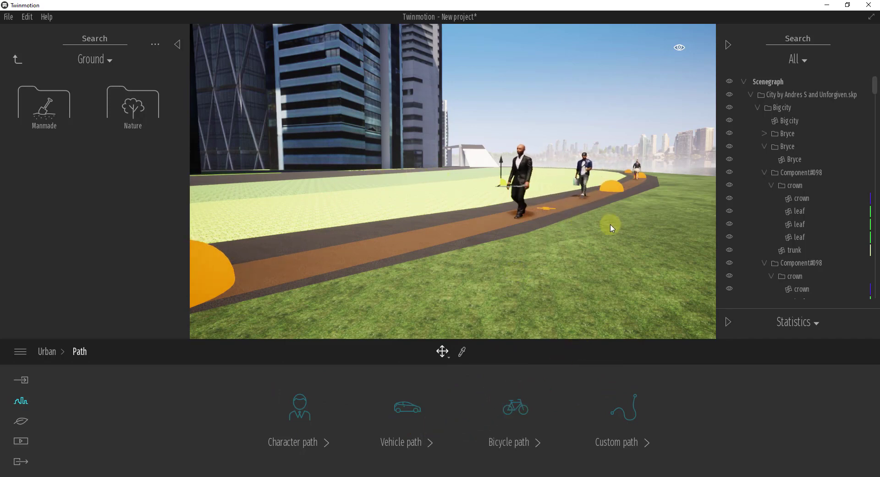
mouse_move(621, 413)
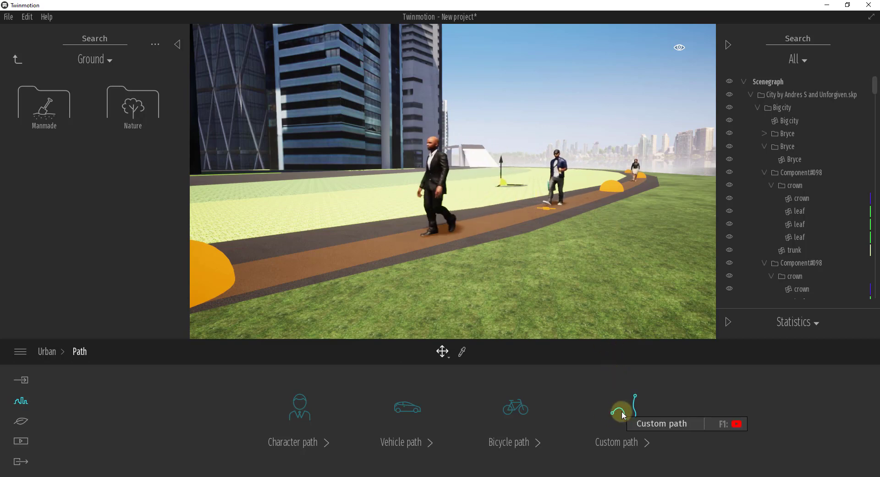
mouse_move(572, 257)
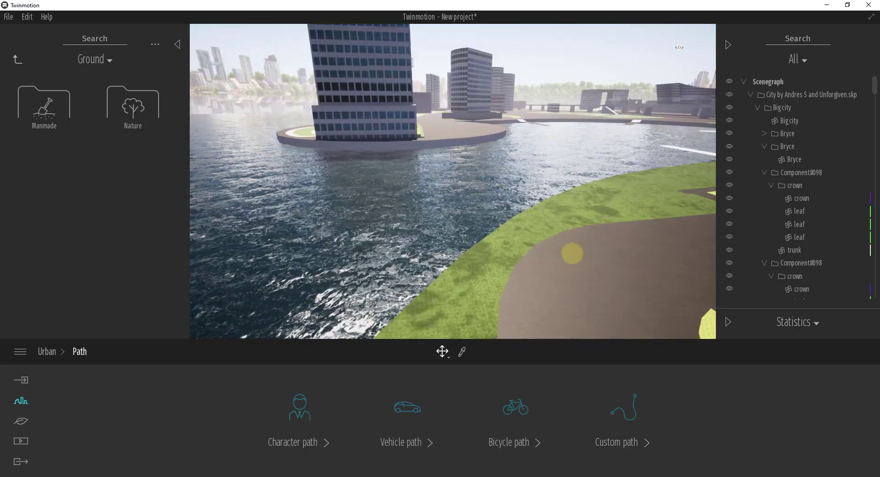
mouse_move(534, 164)
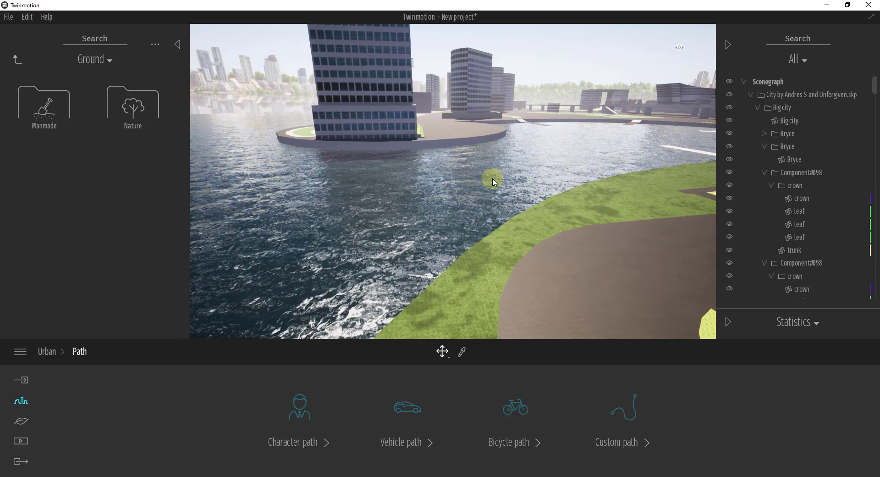
left_click_drag(494, 182, 401, 225)
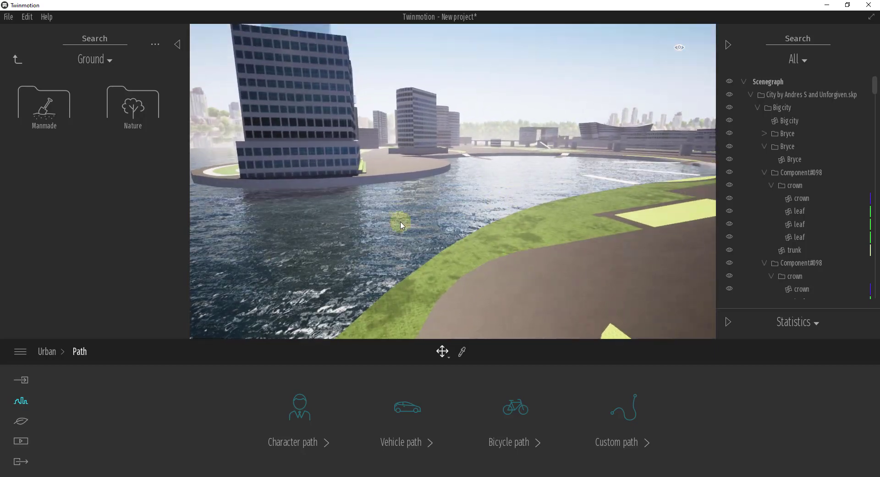
mouse_move(463, 204)
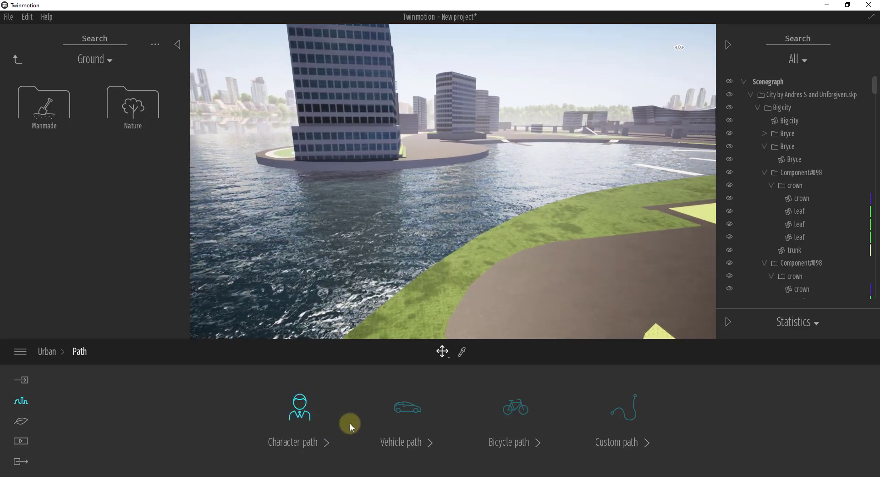
mouse_move(408, 408)
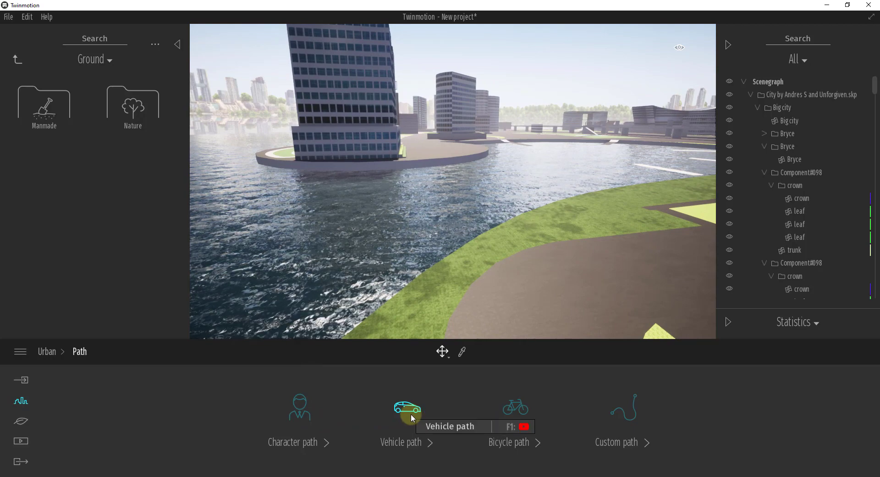
mouse_move(301, 410)
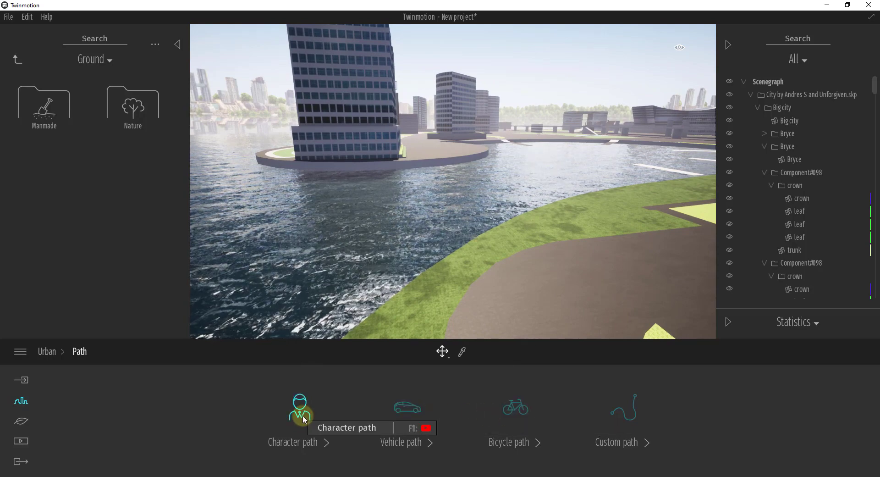
mouse_move(612, 410)
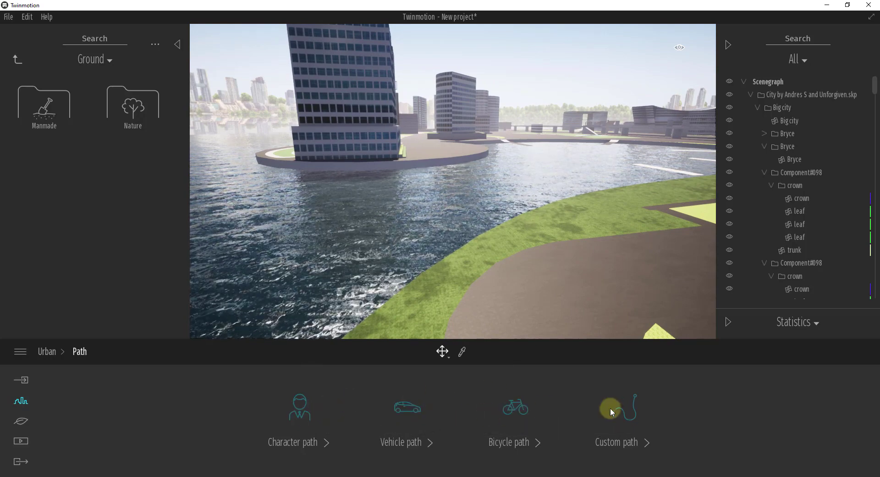
mouse_move(616, 410)
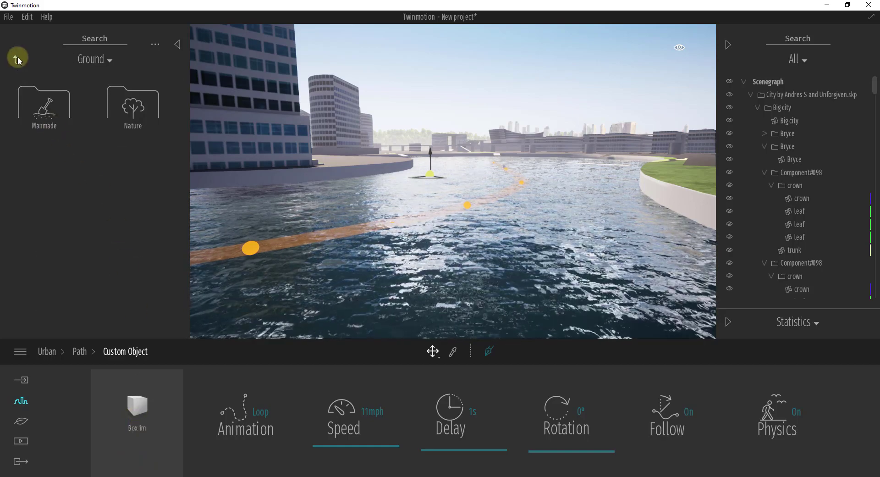
Browse the Vehicles > Boats library and assign Sail boat 01 to the custom path
left_click(17, 58)
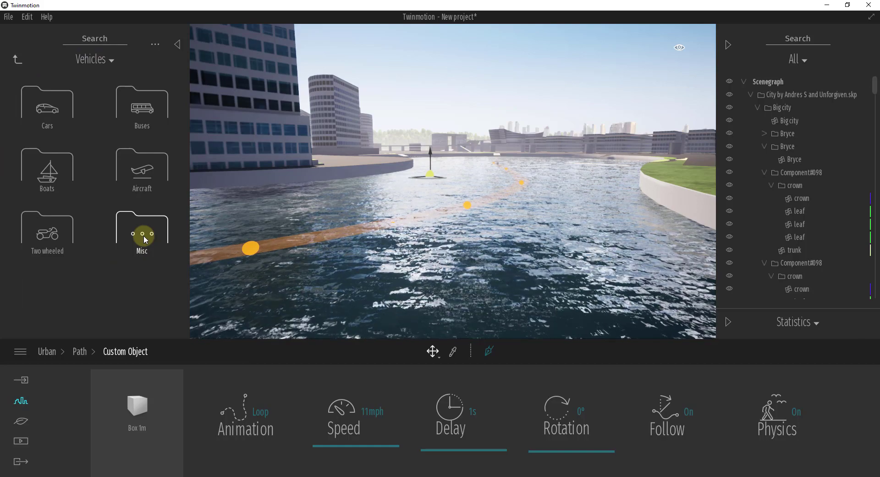
left_click(47, 169)
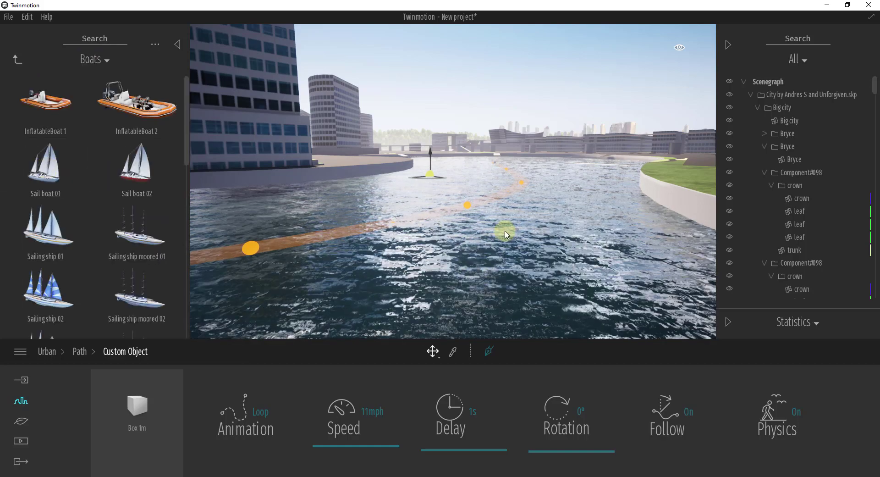
scroll("down", 3)
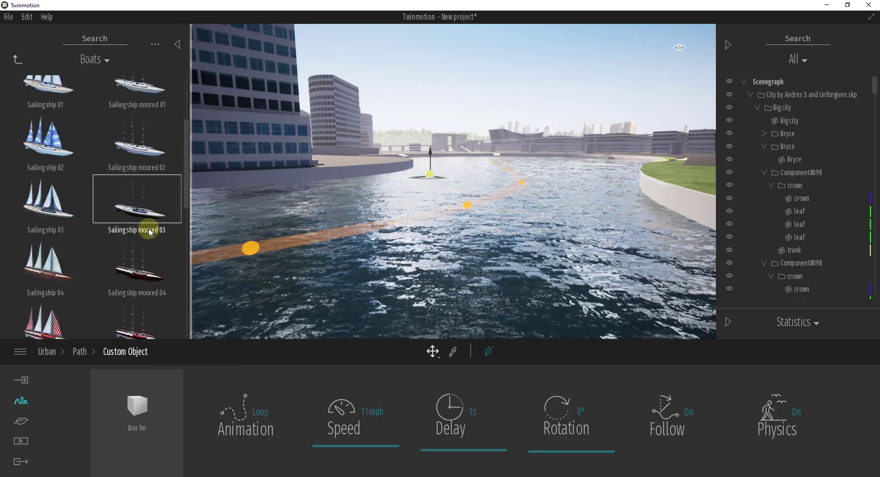
scroll("down", 3)
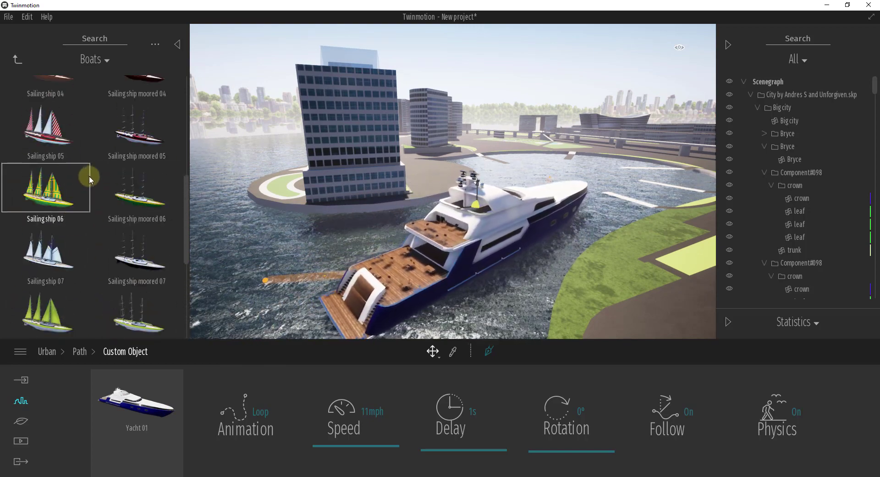
scroll("up", 3)
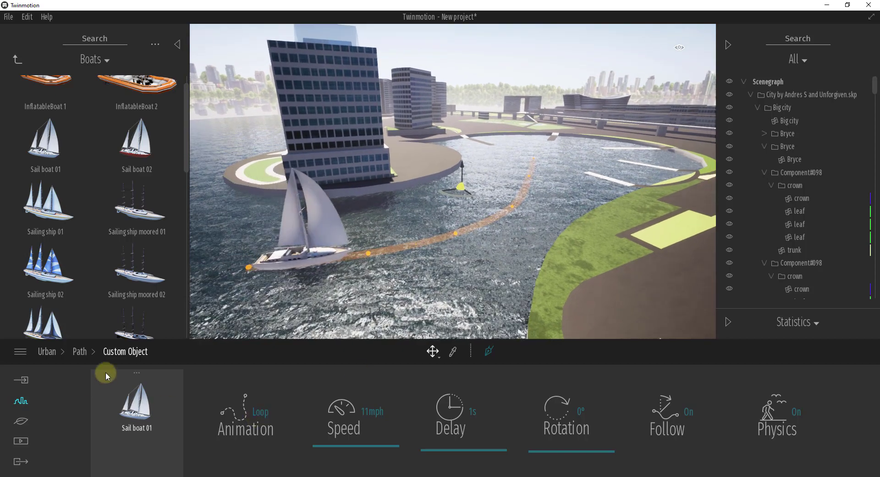
Keep the boat looping and raise its path speed to 19 mph
left_click(260, 411)
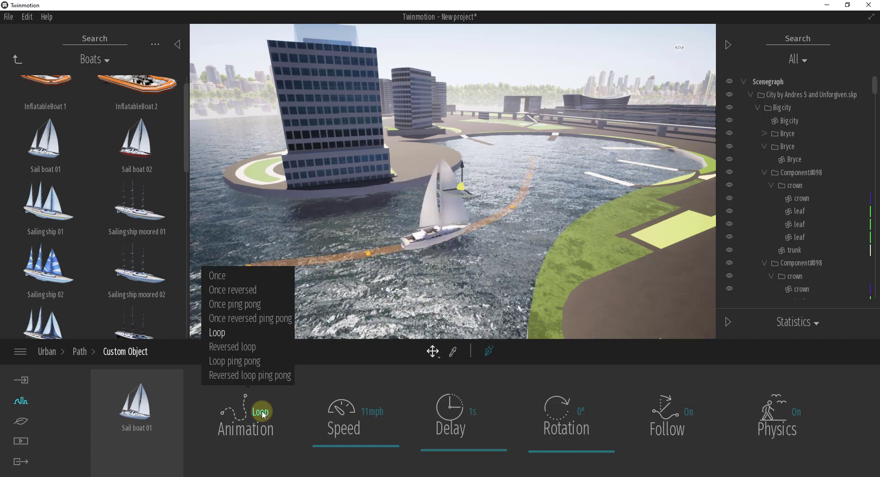
left_click(217, 332)
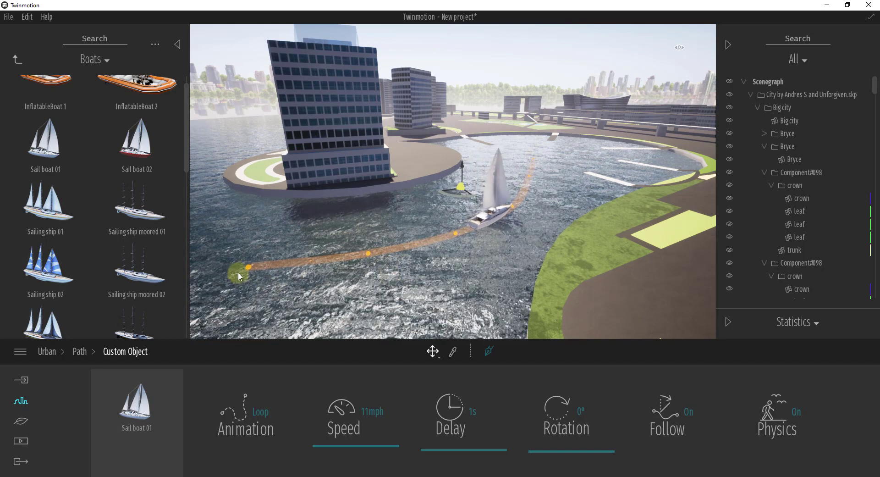
left_click(245, 415)
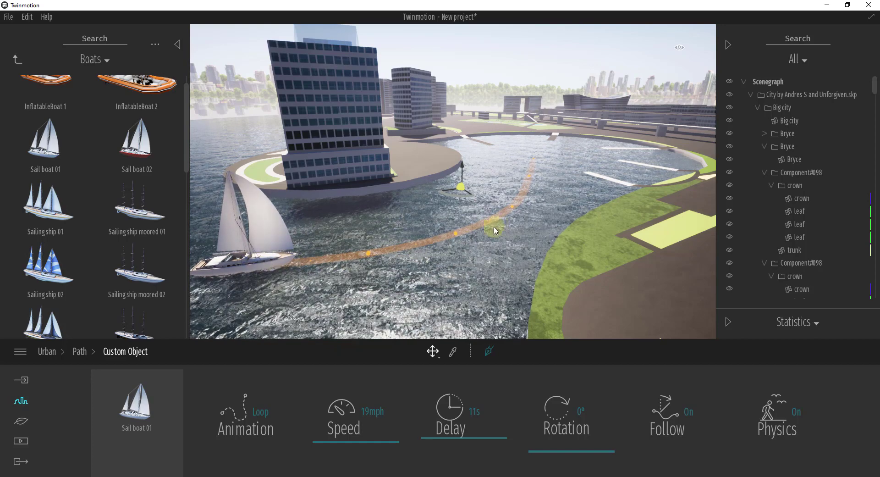
left_click(474, 411)
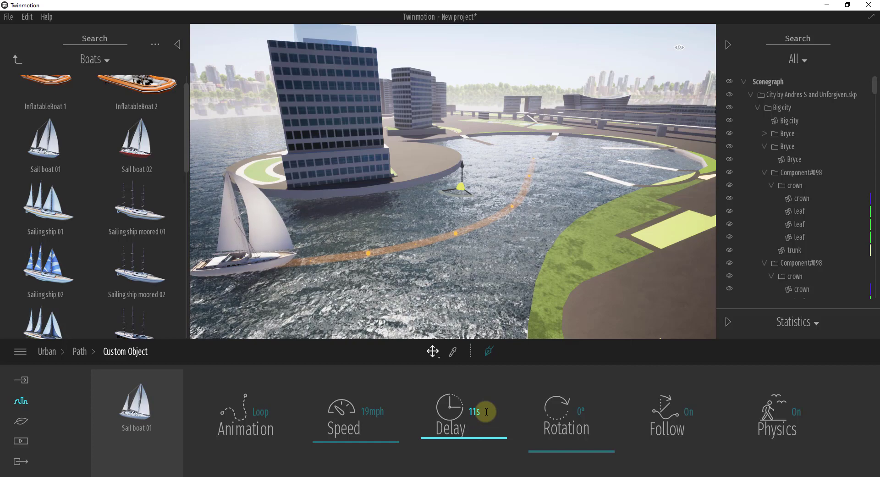
Set an 11-second start delay and re-enable Follow so the boat faces the path direction
left_click(566, 418)
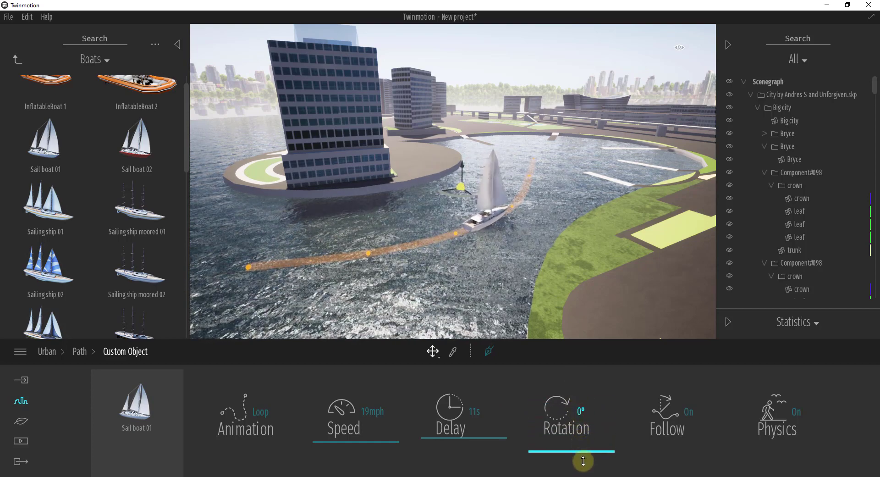
left_click(667, 413)
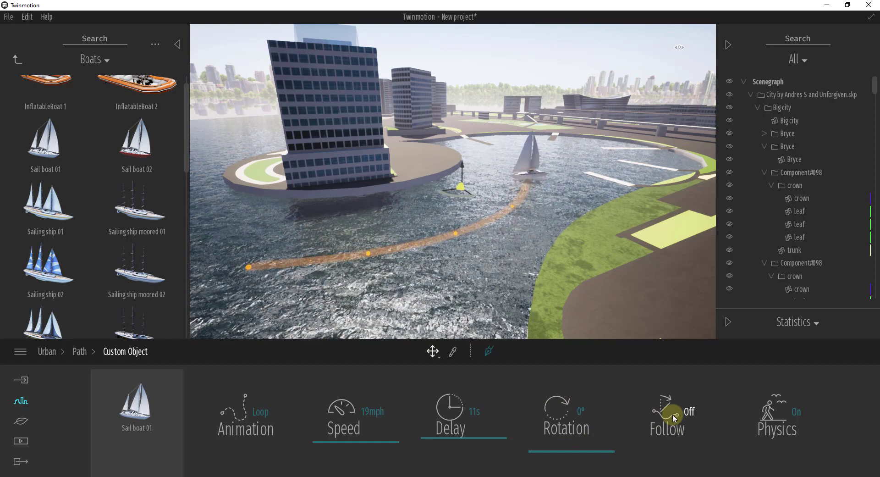
left_click(666, 416)
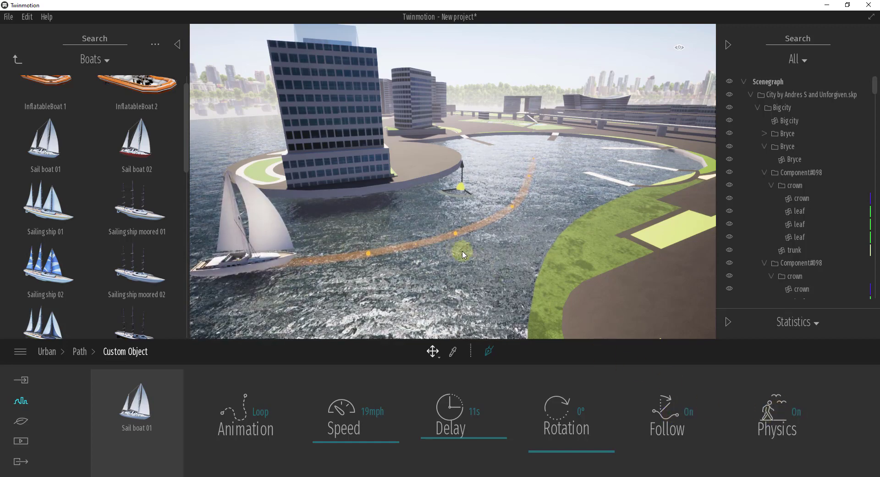
Reset the start delay to 0 s and adjust one path point's height above the water
left_click(777, 416)
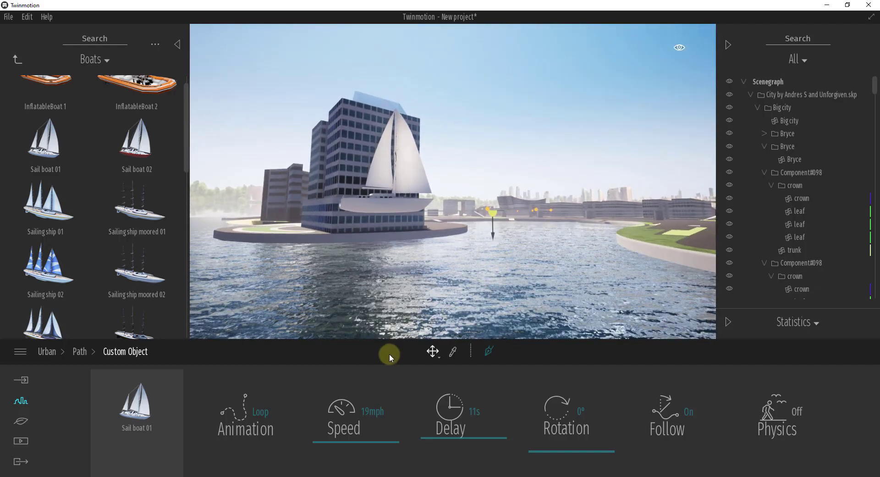
left_click(449, 419)
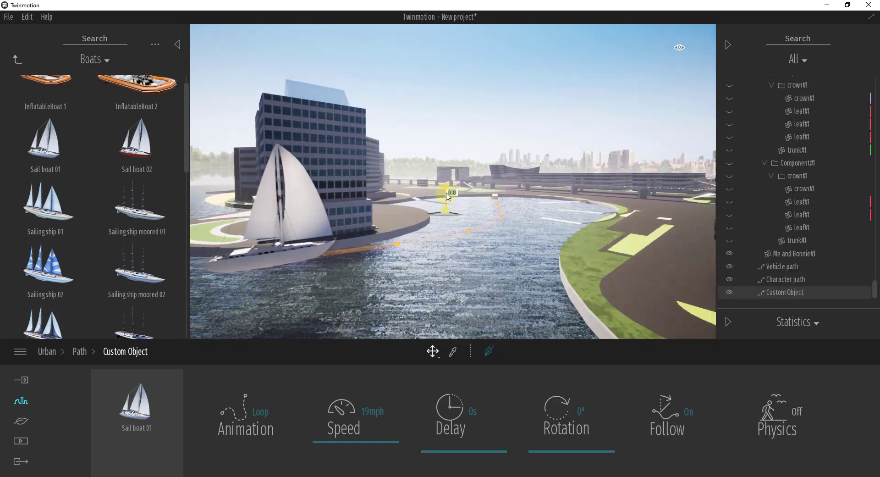
left_click(776, 413)
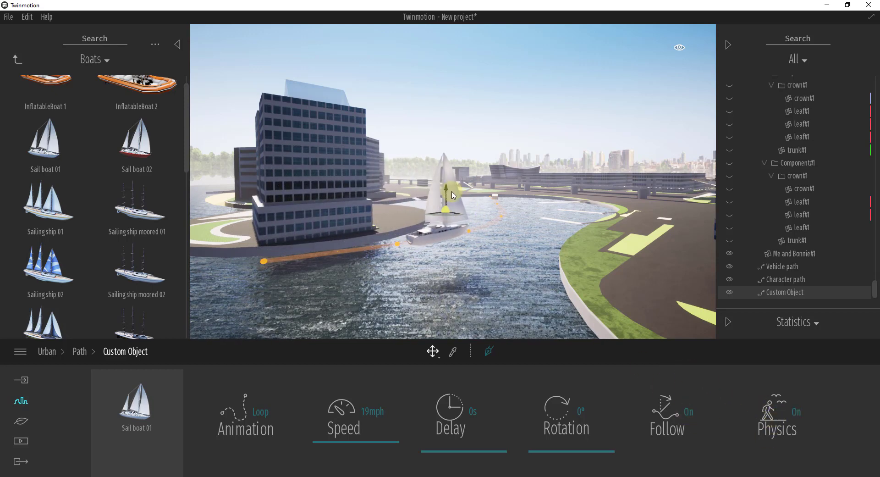
left_click_drag(455, 194, 447, 201)
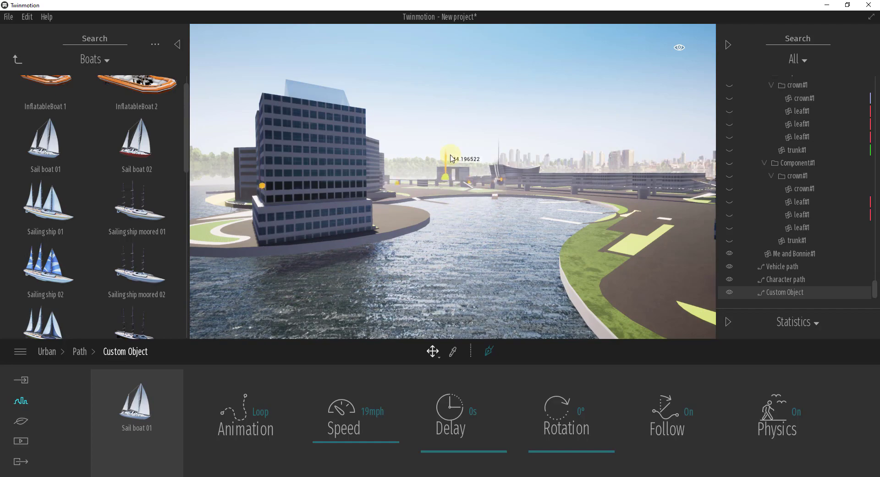
left_click_drag(452, 156, 460, 191)
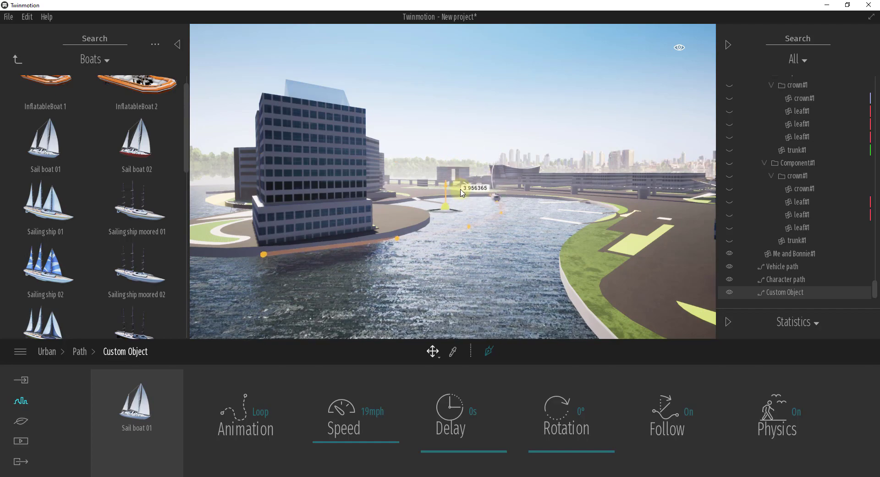